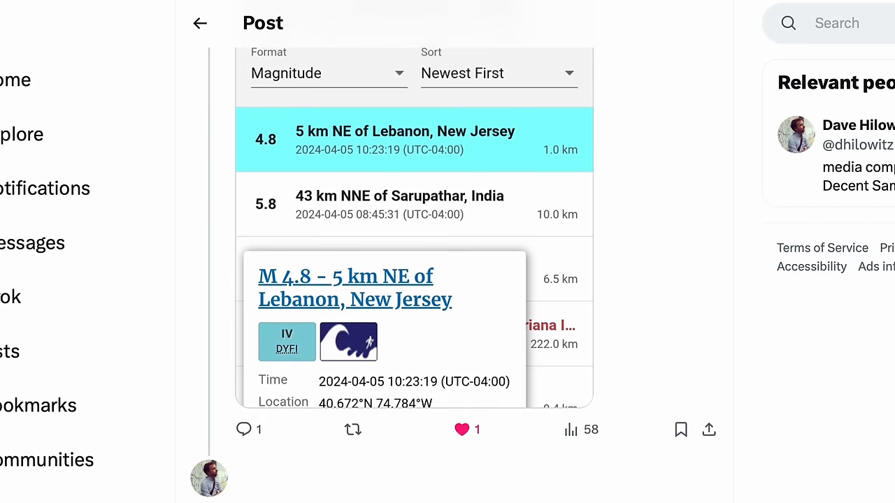
Step: Scroll through X posts about the New Jersey 4.8 earthquake toward TCNJ's seismogram
{"action": "scroll", "scroll_direction": "down", "scroll_amount": 3}
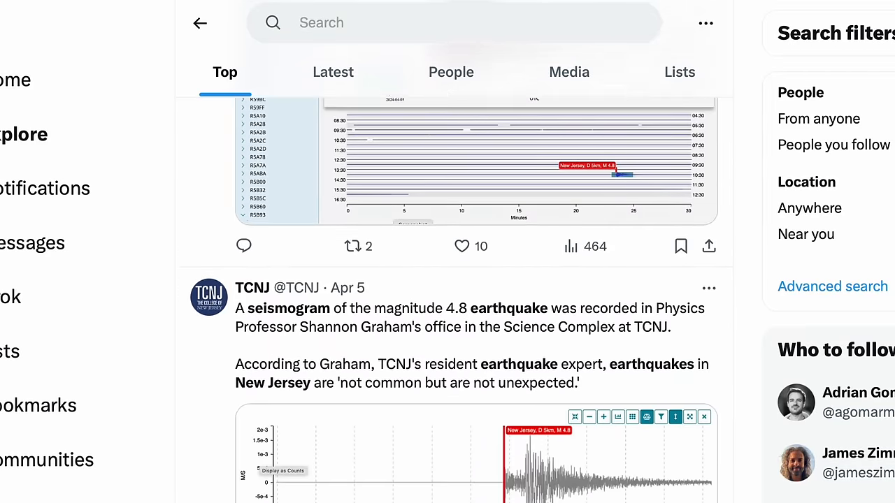
{"action": "scroll", "scroll_direction": "down", "scroll_amount": 3}
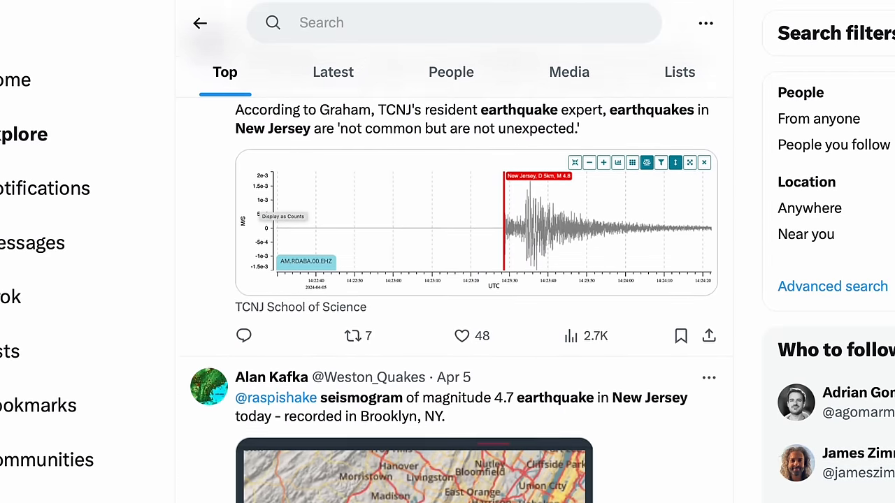
{"action": "scroll", "scroll_direction": "down", "scroll_amount": 3}
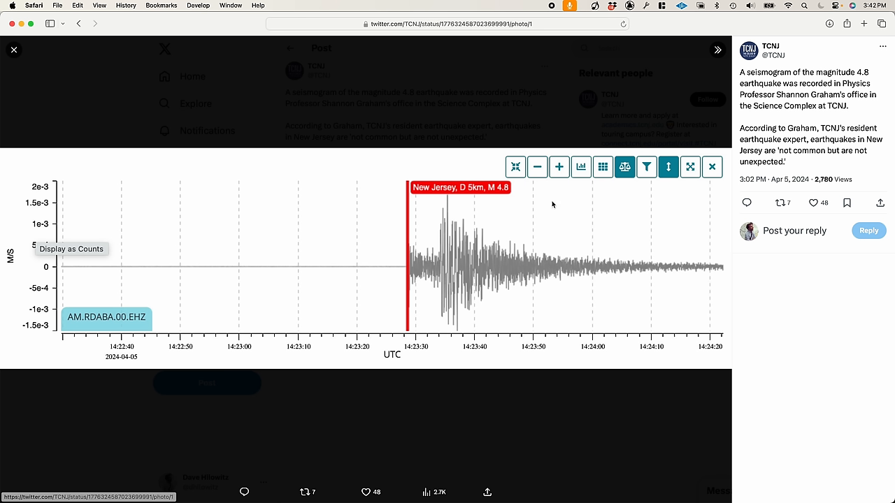
{"action": "mouse_move", "coordinate": [662, 219]}
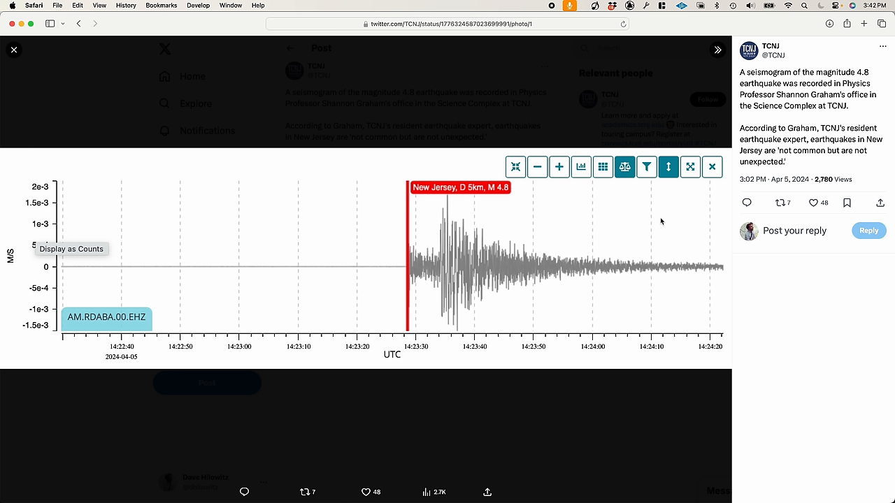
{"action": "mouse_move", "coordinate": [580, 29]}
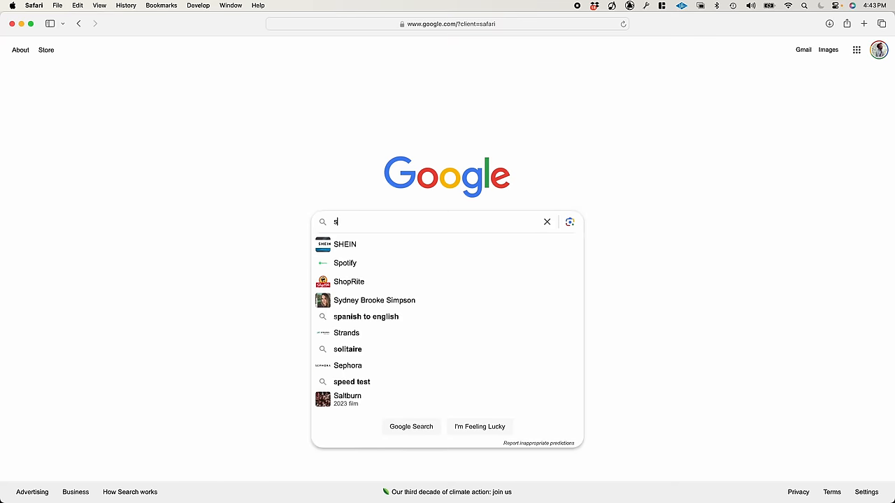
Step: Search Google for 'seismogram data' and open the USGS Real-time Seismogram Displays result
{"action": "type", "text": "seismogram data"}
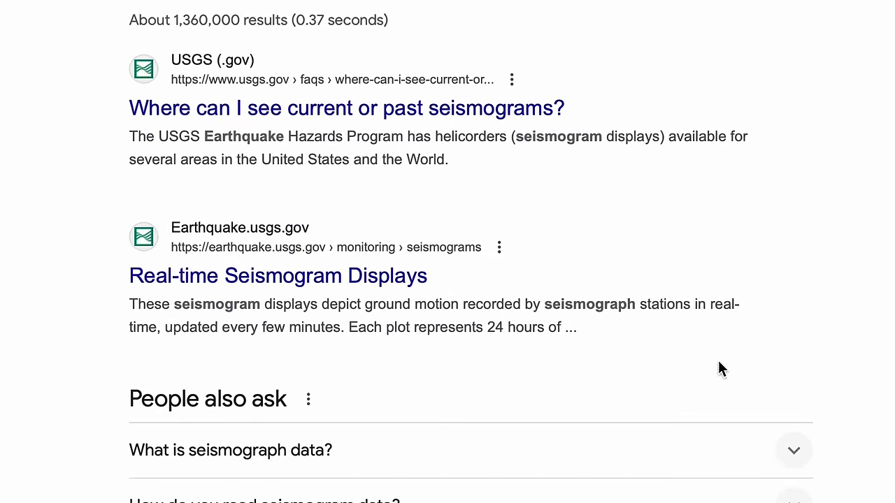
{"action": "left_click", "coordinate": [277, 275]}
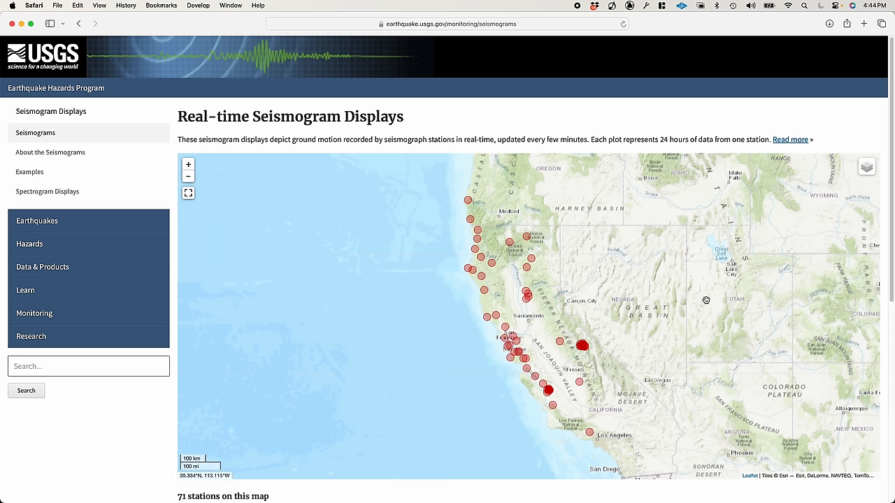
Step: Read through the FDSN NC network page and IRIS fdsnws-dataselect sample queries
{"action": "scroll", "scroll_direction": "down", "scroll_amount": 3}
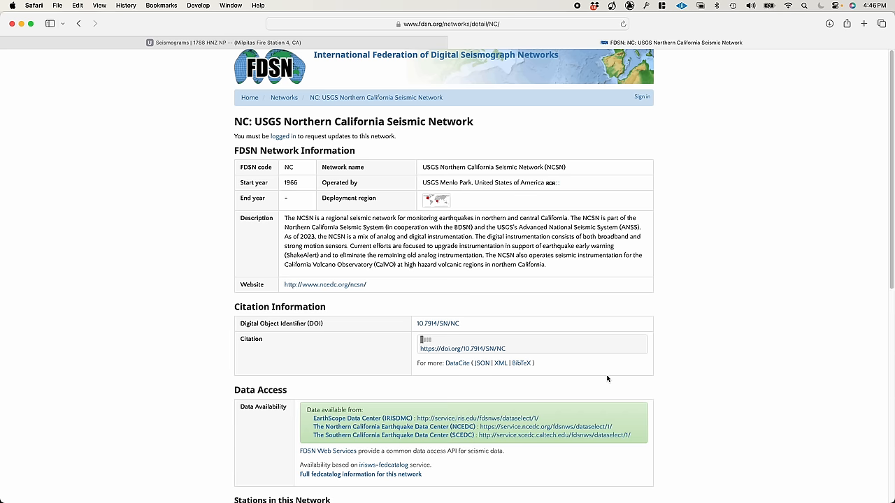
{"action": "scroll", "scroll_direction": "down", "scroll_amount": 3}
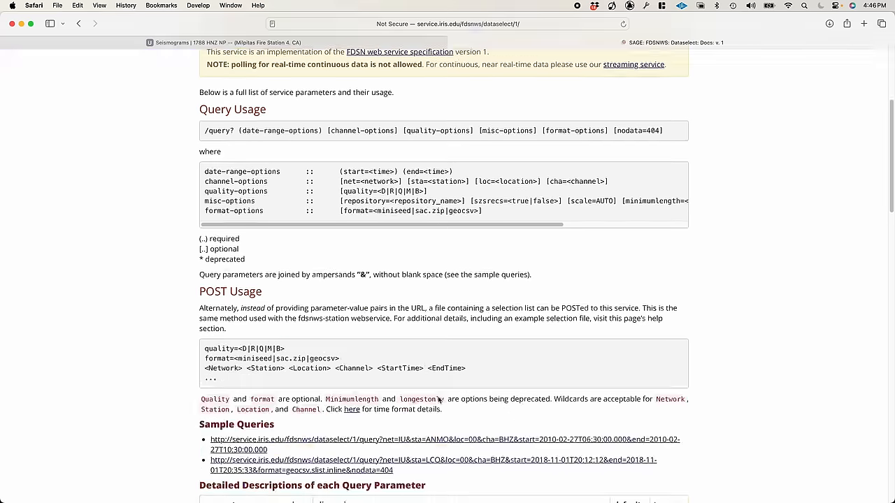
{"action": "scroll", "scroll_direction": "down", "scroll_amount": 3}
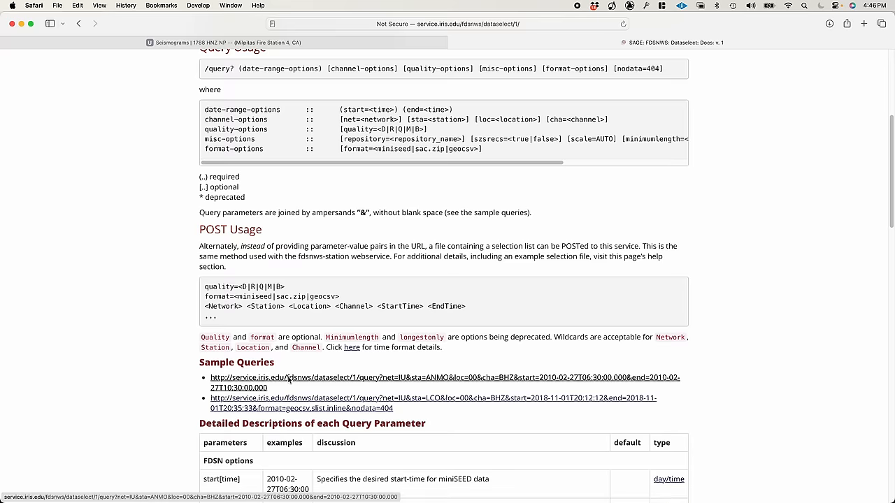
{"action": "scroll", "scroll_direction": "down", "scroll_amount": 3}
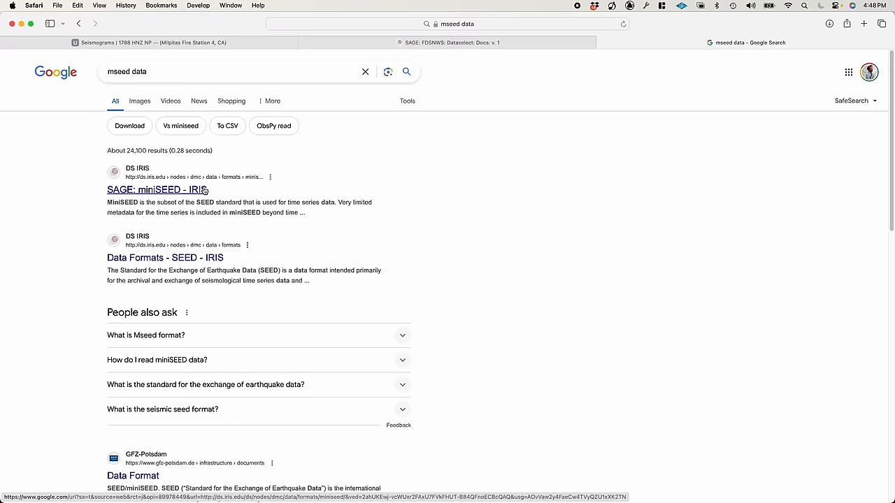
Step: Open SAGE's miniSEED page and show the libmseed repository's clone and download options
{"action": "left_click", "coordinate": [156, 189]}
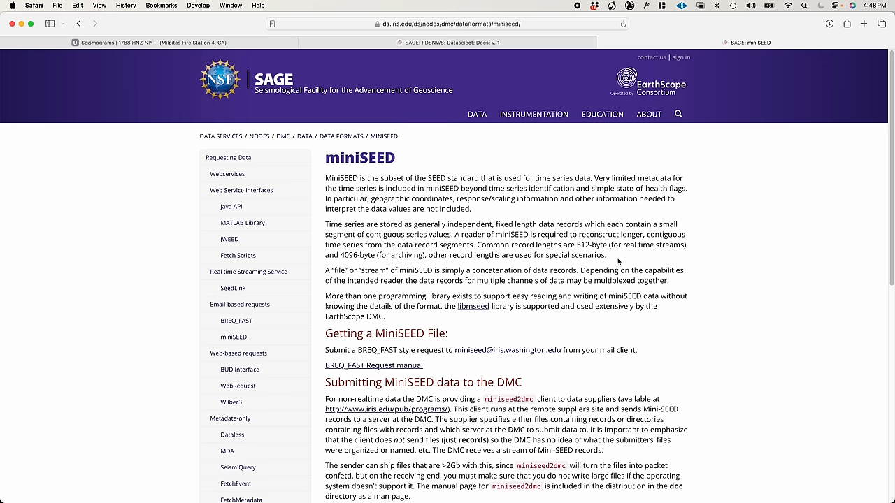
{"action": "mouse_move", "coordinate": [695, 358]}
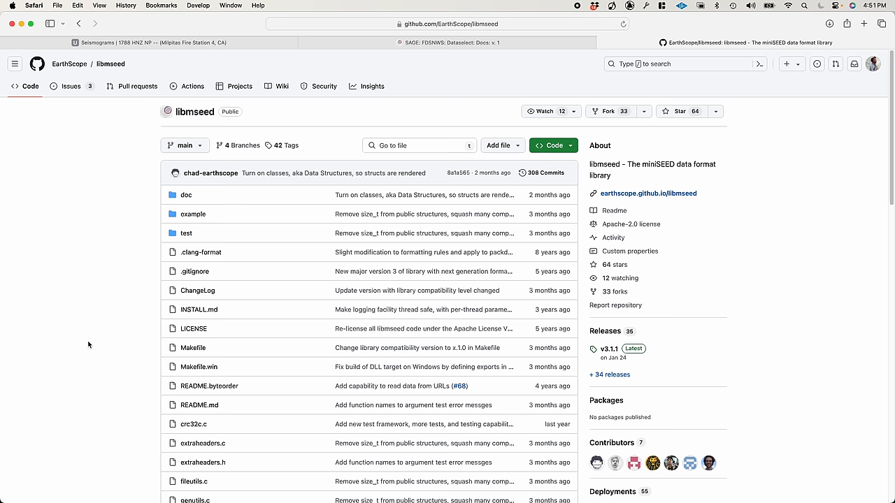
{"action": "left_click", "coordinate": [550, 144]}
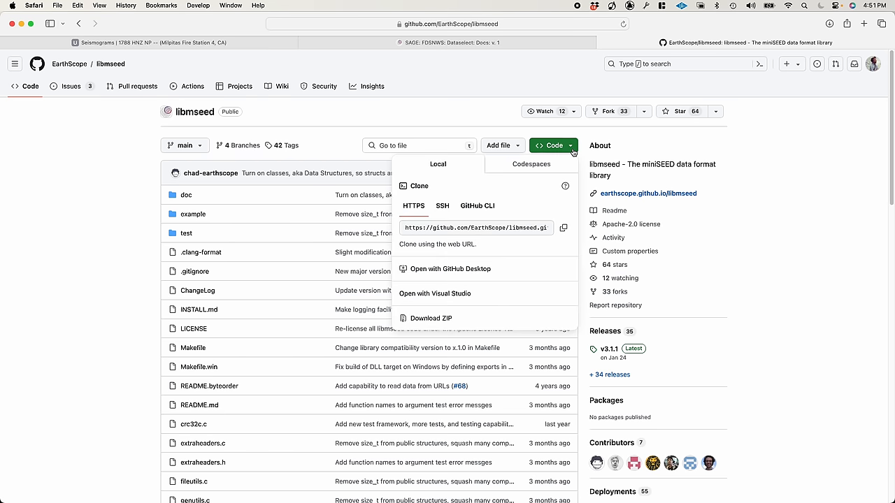
{"action": "key", "text": "cmd+space"}
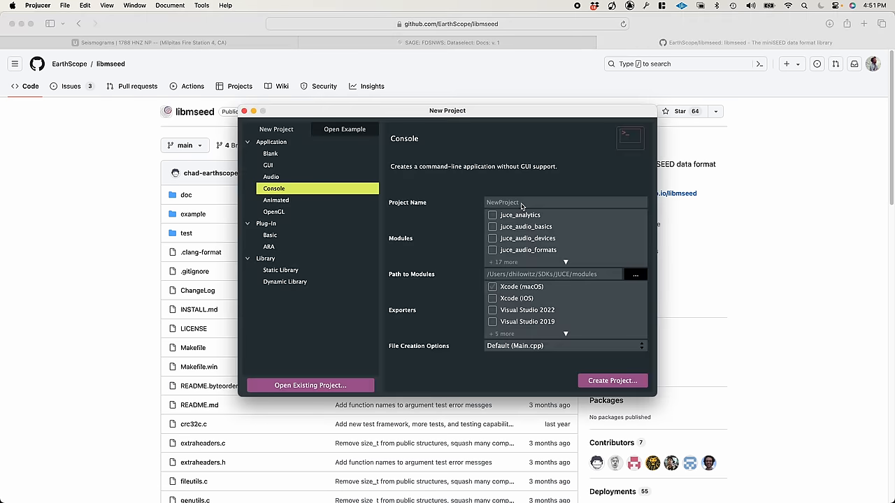
Step: Create the 'MSeed2' console application project and scroll through its Main.cpp source
{"action": "type", "text": "MSeed2"}
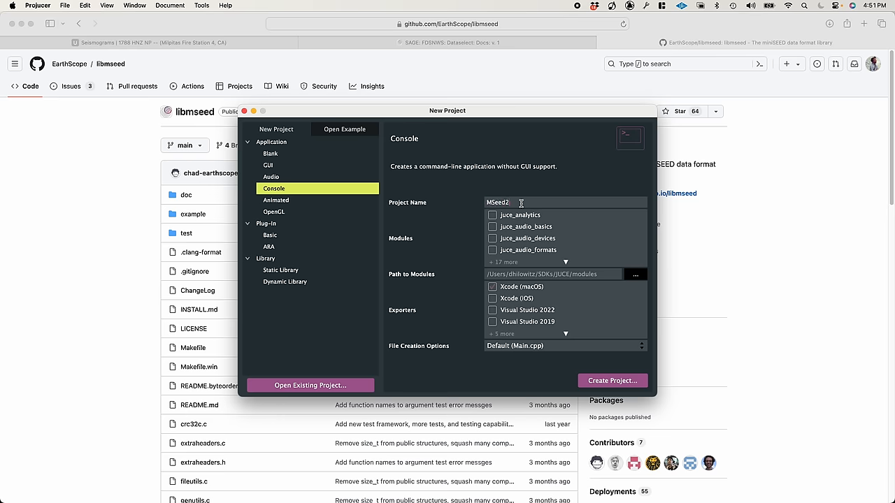
{"action": "left_click", "coordinate": [612, 381]}
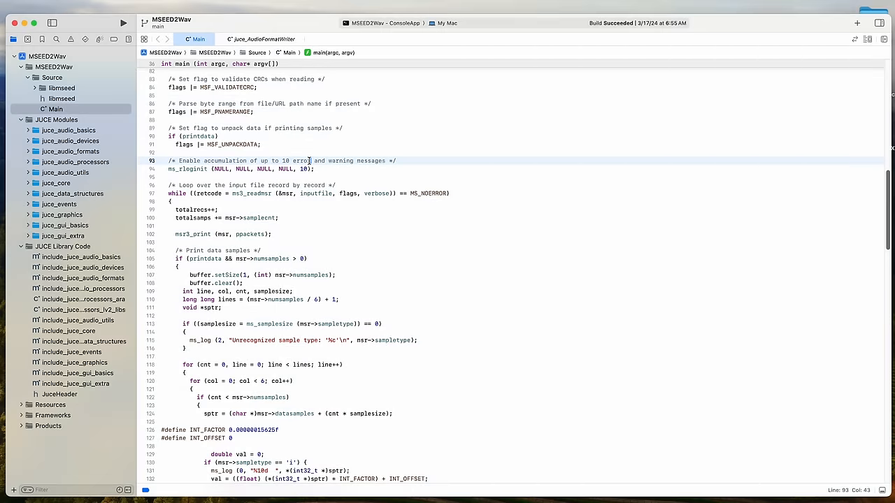
{"action": "scroll", "scroll_direction": "down", "scroll_amount": 3}
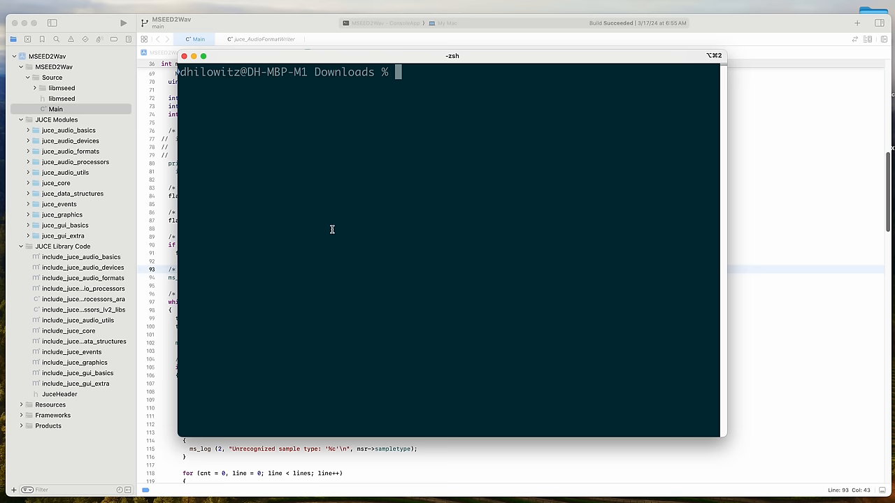
Step: Run MSEED2Wav on the downloaded .mseed file to generate the WAV
{"action": "type", "text": "MS"}
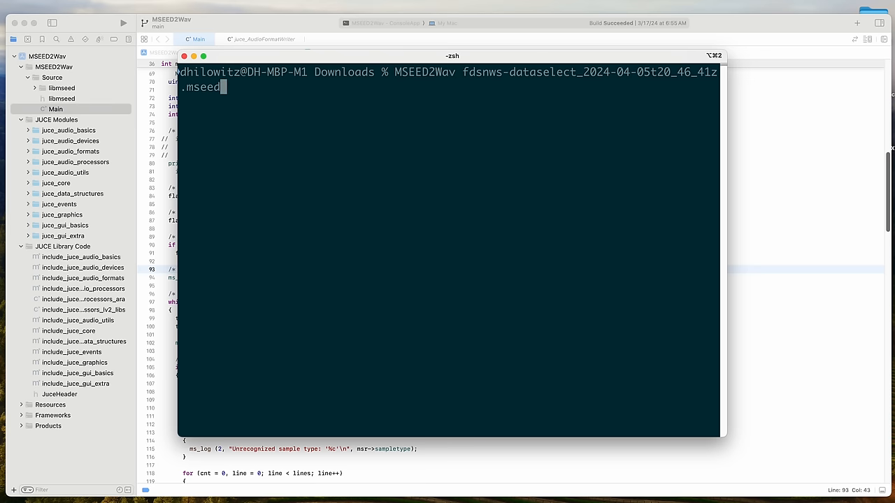
{"action": "key", "text": "enter"}
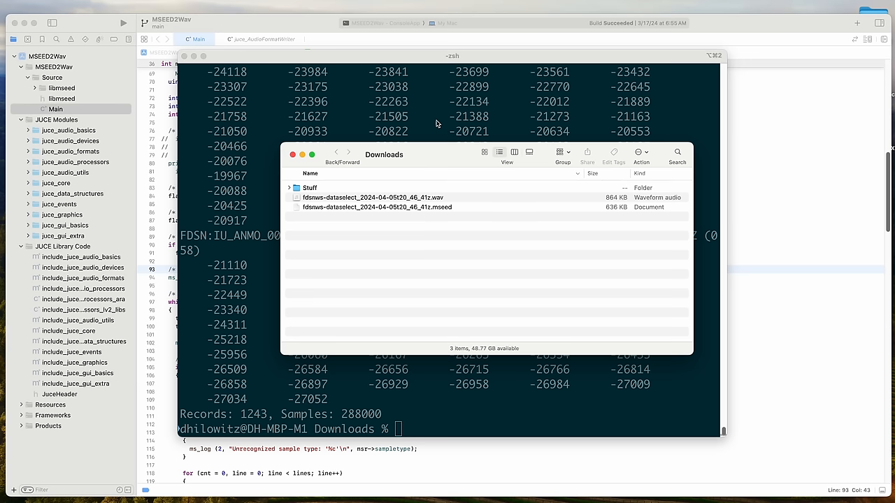
{"action": "mouse_move", "coordinate": [436, 204]}
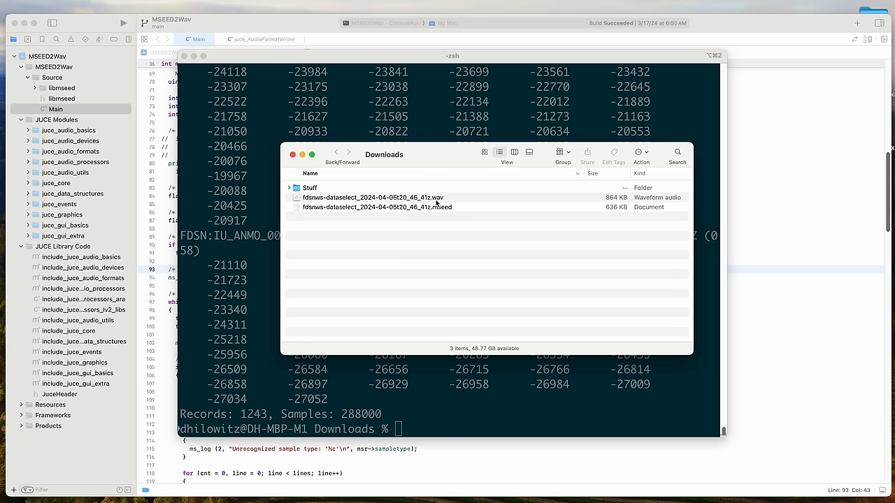
Step: Open the converted WAV in iZotope RX and view the .wav and .mseed files
{"action": "double_click", "coordinate": [372, 198]}
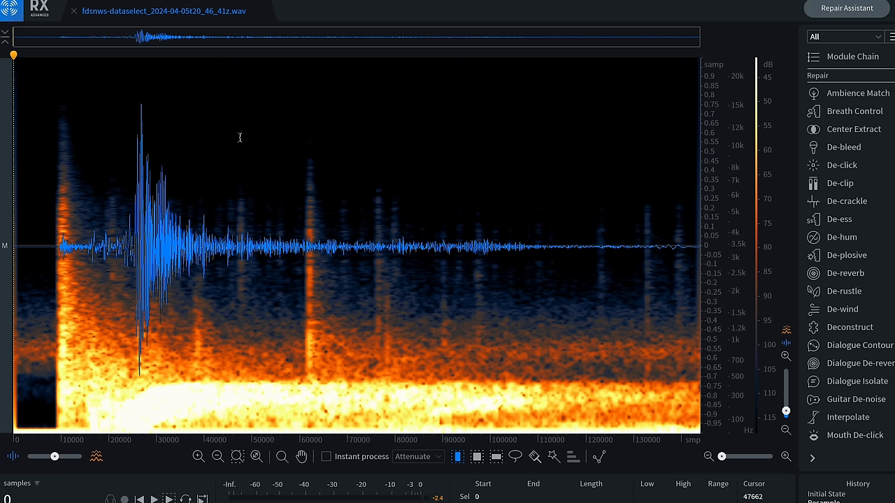
{"action": "left_click", "coordinate": [295, 245]}
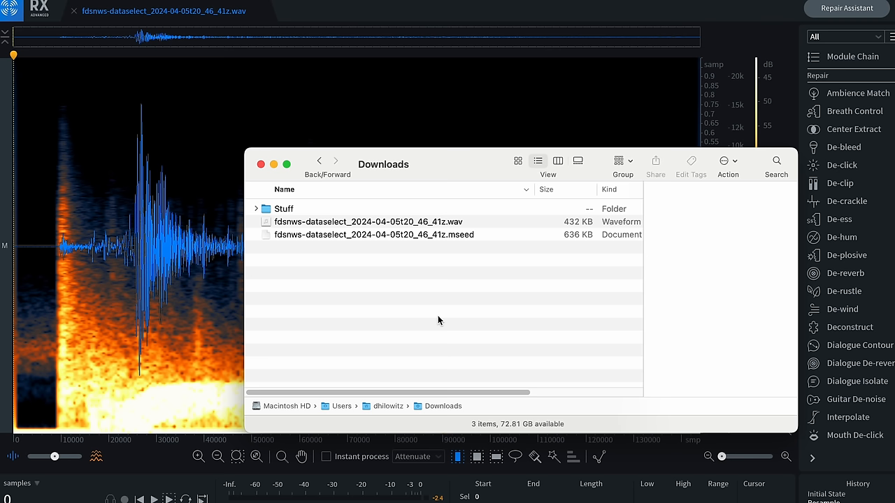
{"action": "left_click", "coordinate": [360, 221]}
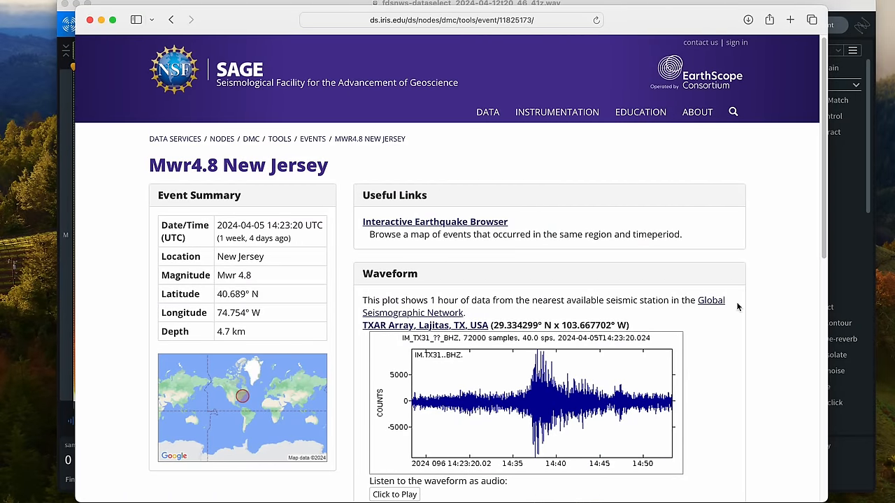
Step: Play and then stop the Mwr4.8 event's waveform audio on the SAGE page
{"action": "left_click", "coordinate": [394, 494]}
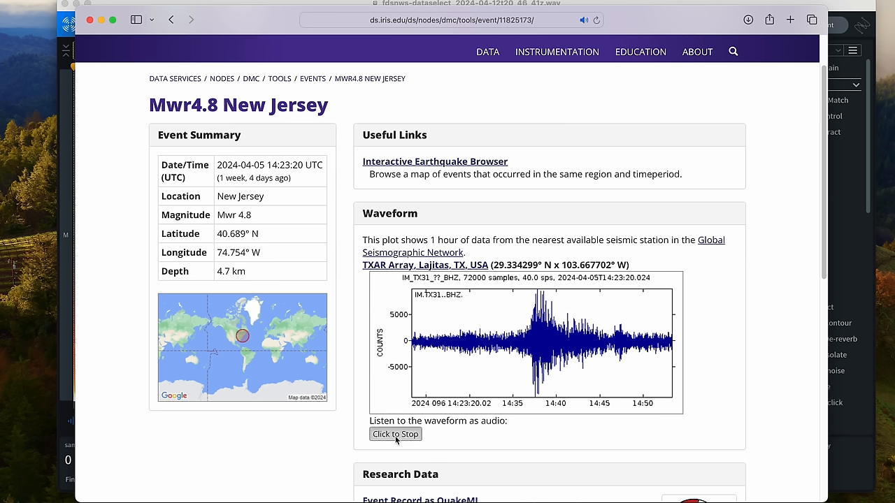
{"action": "left_click", "coordinate": [395, 434]}
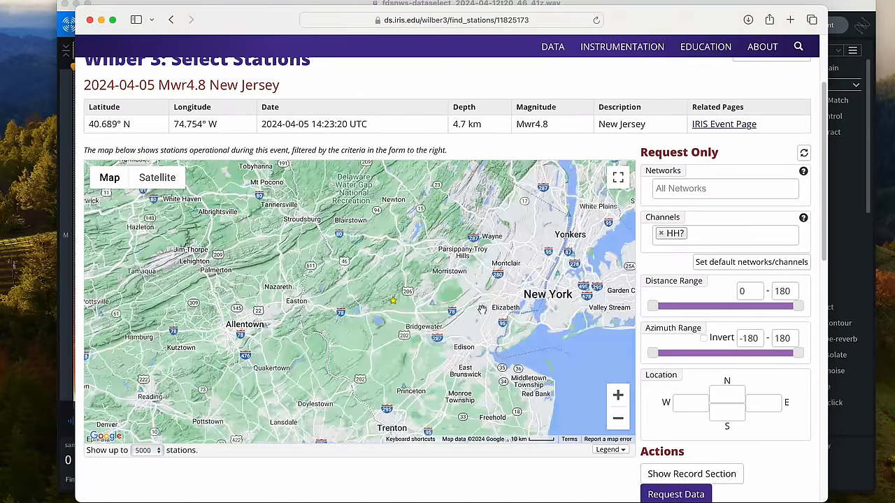
Step: Preview Basking Ridge, Lehigh, Temple and Promised Land stations, then open PAPL's HHE plot
{"action": "scroll", "scroll_direction": "down", "scroll_amount": 3}
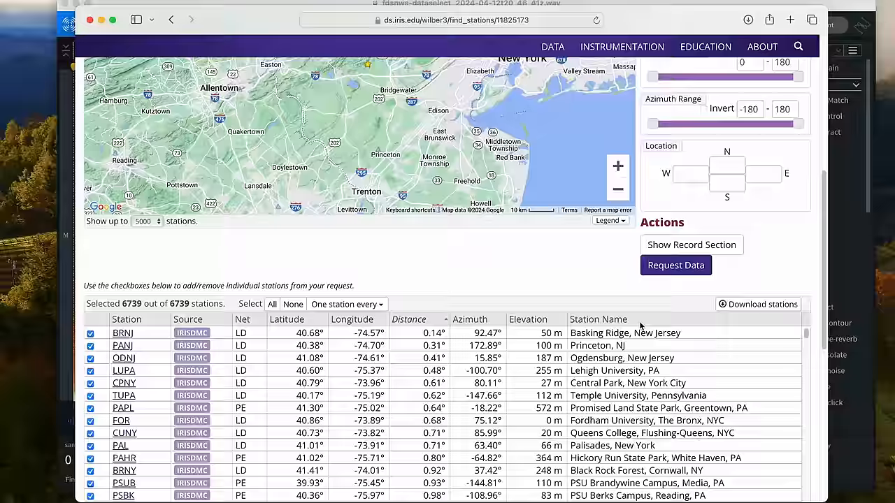
{"action": "left_click", "coordinate": [122, 333]}
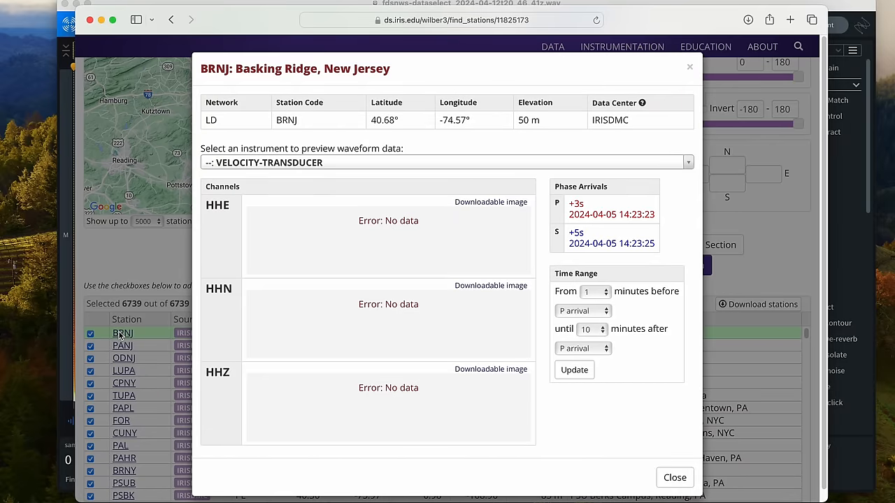
{"action": "left_click", "coordinate": [122, 345]}
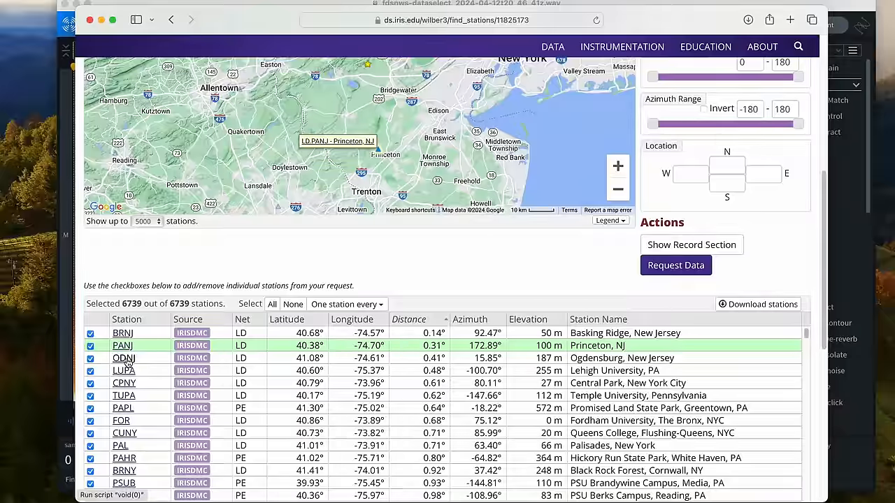
{"action": "left_click", "coordinate": [124, 370]}
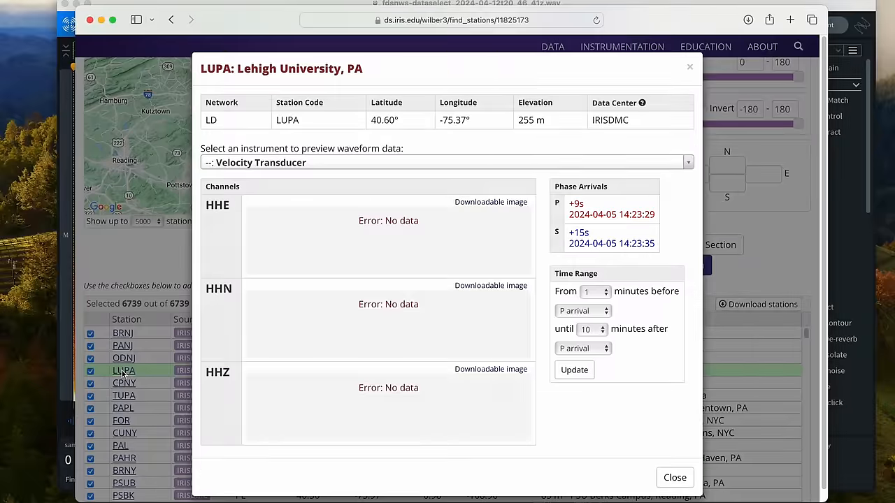
{"action": "left_click", "coordinate": [123, 396]}
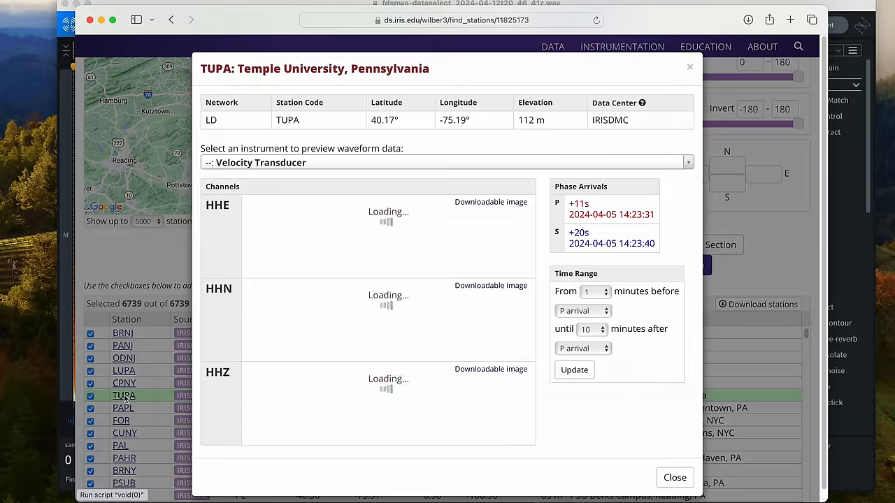
{"action": "left_click", "coordinate": [122, 408]}
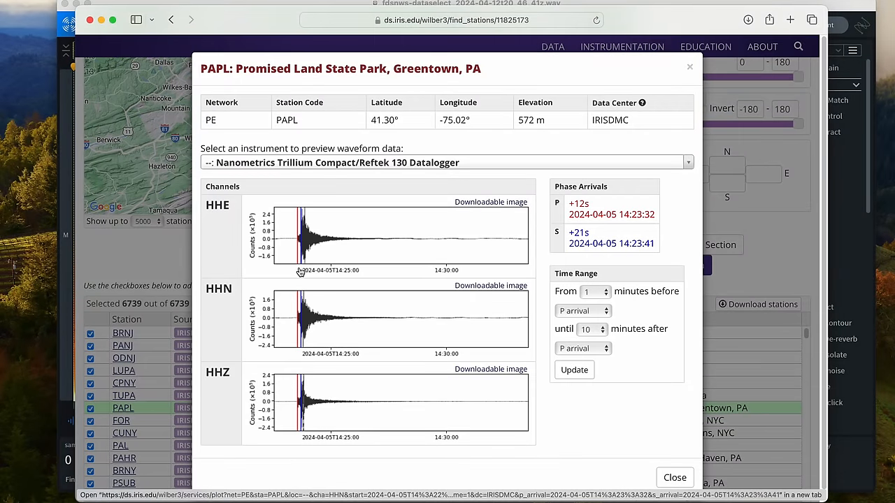
{"action": "mouse_move", "coordinate": [491, 203]}
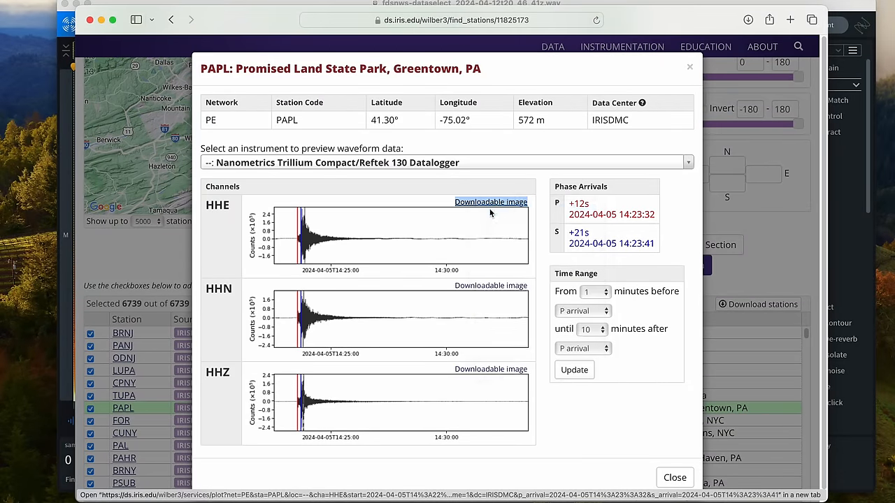
{"action": "left_click", "coordinate": [490, 203]}
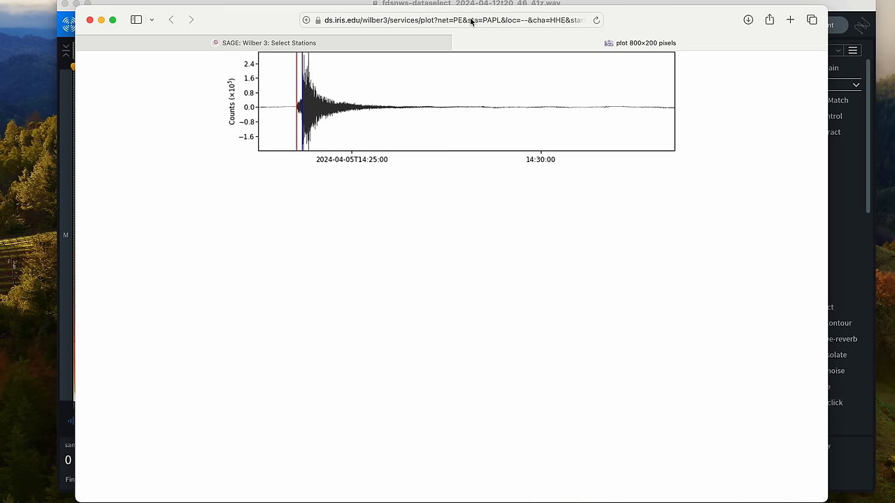
Step: Subtract the two event times in a time calculator and select the 7,849-second result
{"action": "left_click", "coordinate": [451, 20]}
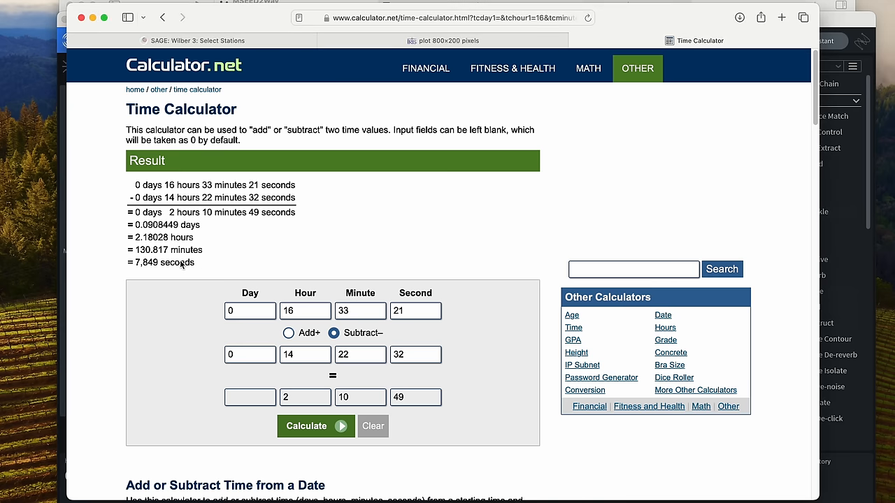
{"action": "double_click", "coordinate": [164, 262]}
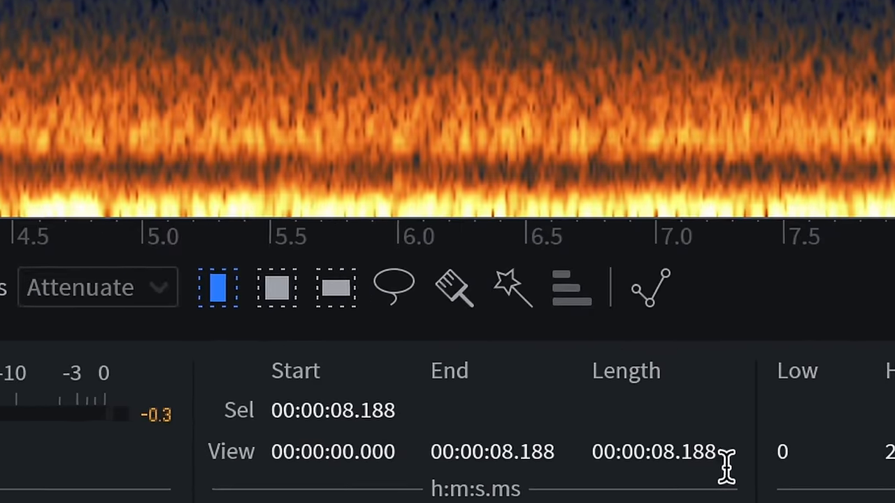
Step: Confirm RX's Length field shows the loaded seismogram runs 8.188 seconds
{"action": "left_click", "coordinate": [654, 451]}
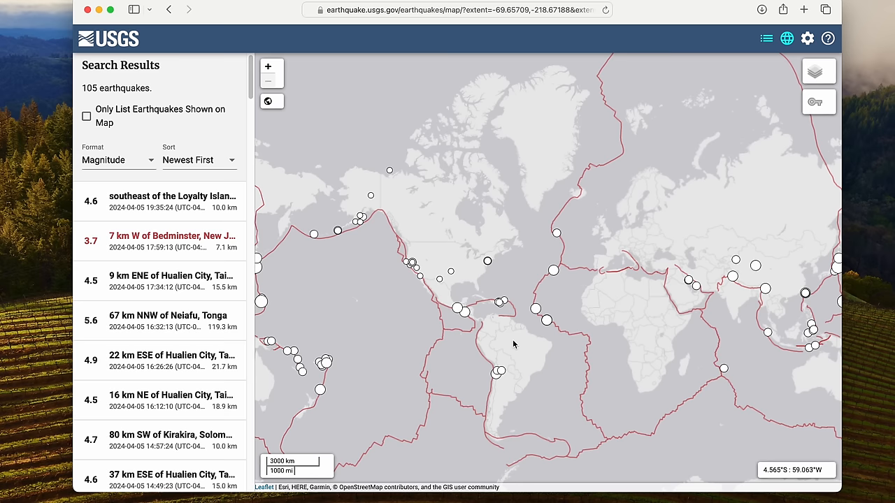
Step: Recentre the map and view popups for the M5.0 Mexico and M5.1 El Salvador quakes
{"action": "left_click_drag", "start_coordinate": [514, 344], "coordinate": [549, 309]}
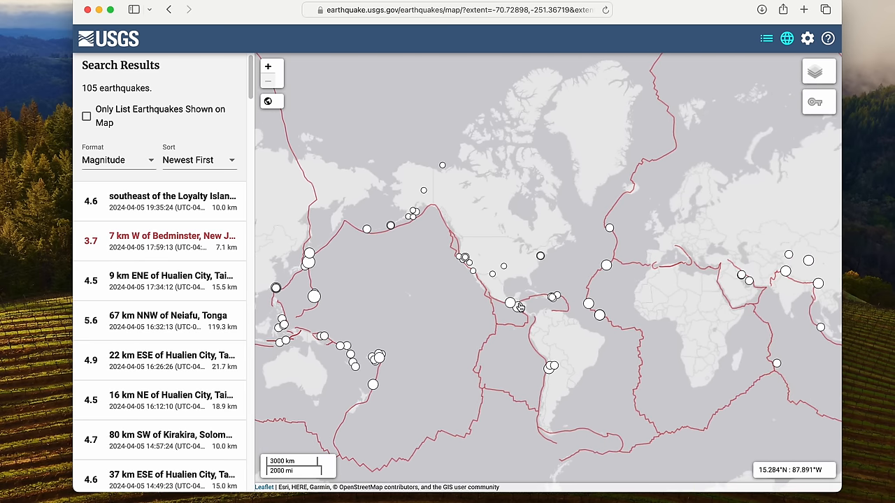
{"action": "left_click", "coordinate": [511, 305]}
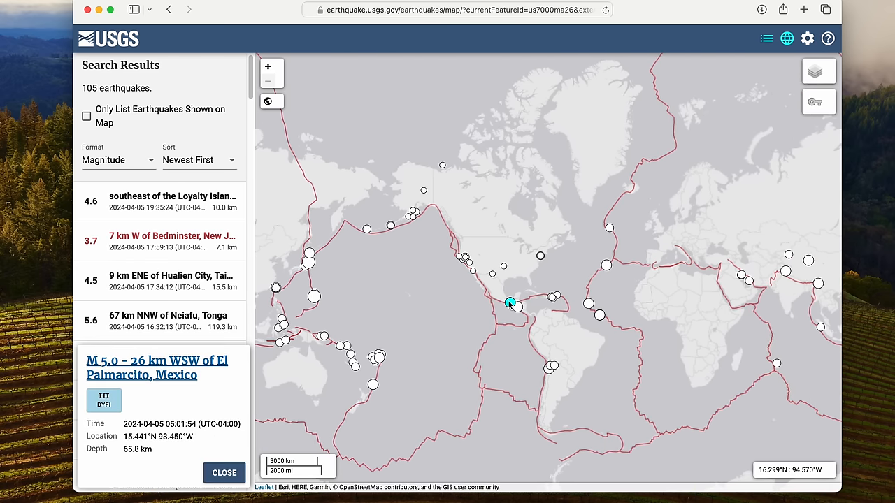
{"action": "left_click", "coordinate": [515, 308]}
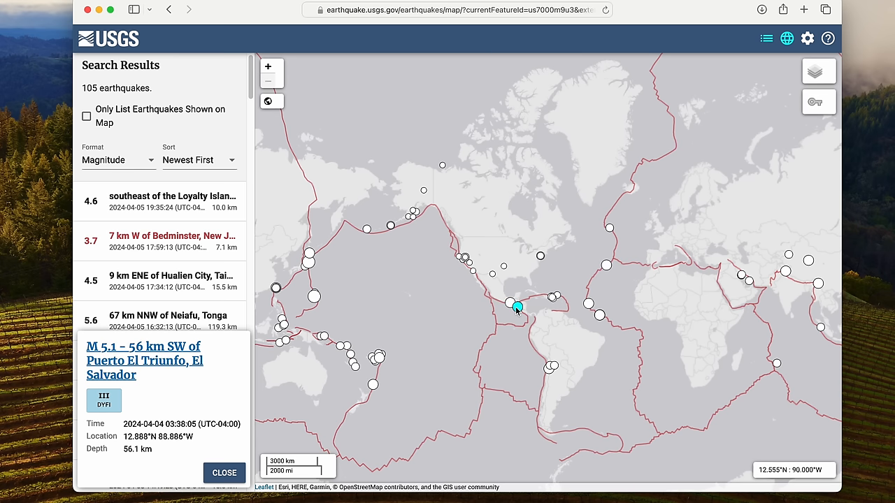
{"action": "mouse_move", "coordinate": [503, 272]}
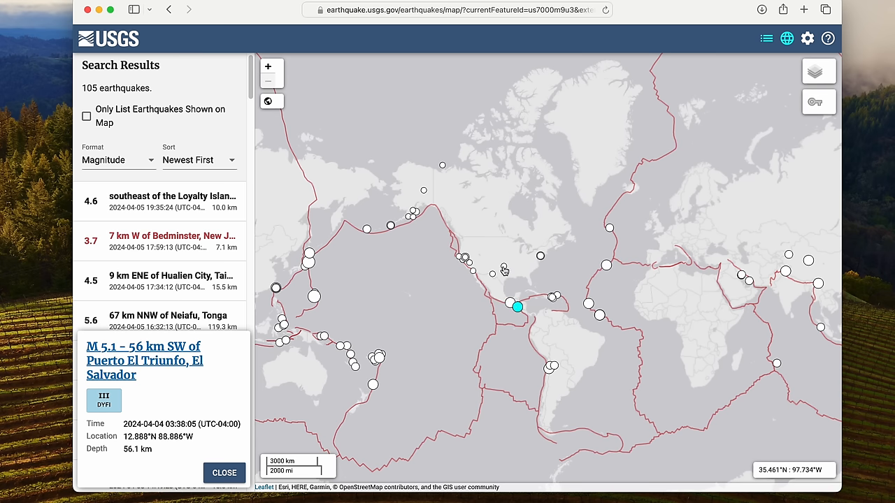
{"action": "left_click", "coordinate": [504, 269]}
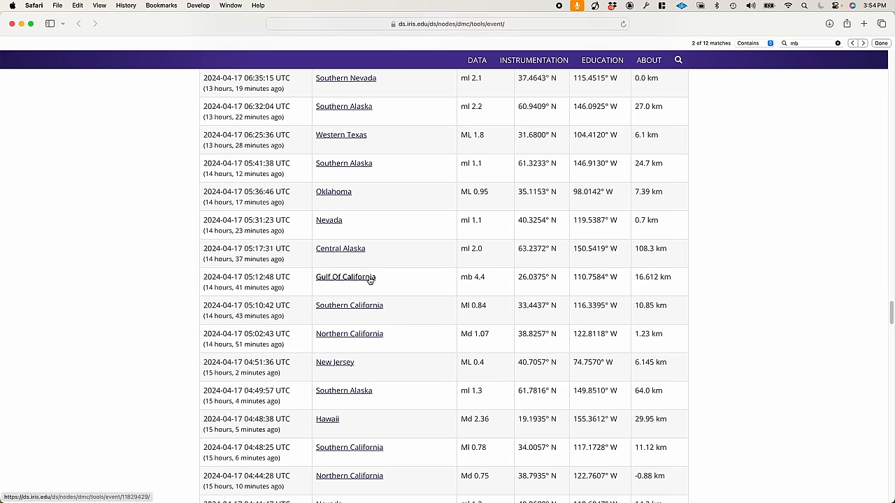
Step: Open the mb4.4 Gulf Of California event page and its Wilber 3 link
{"action": "left_click", "coordinate": [345, 277]}
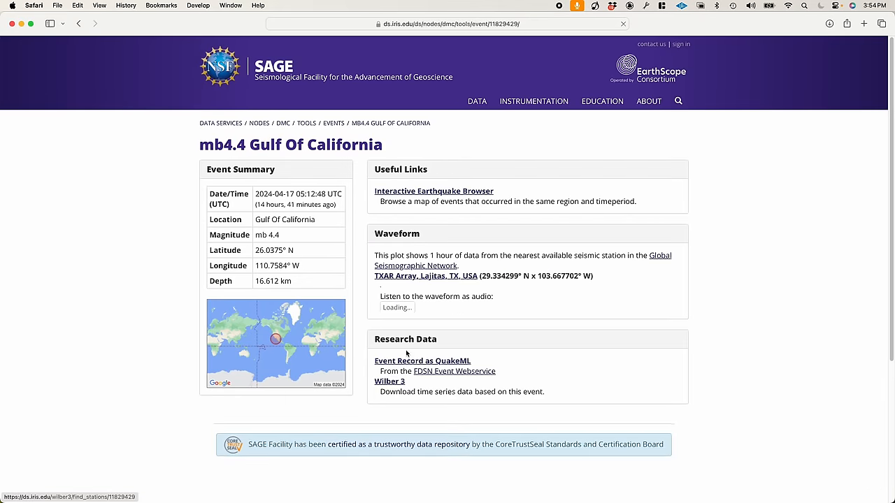
{"action": "left_click", "coordinate": [390, 381]}
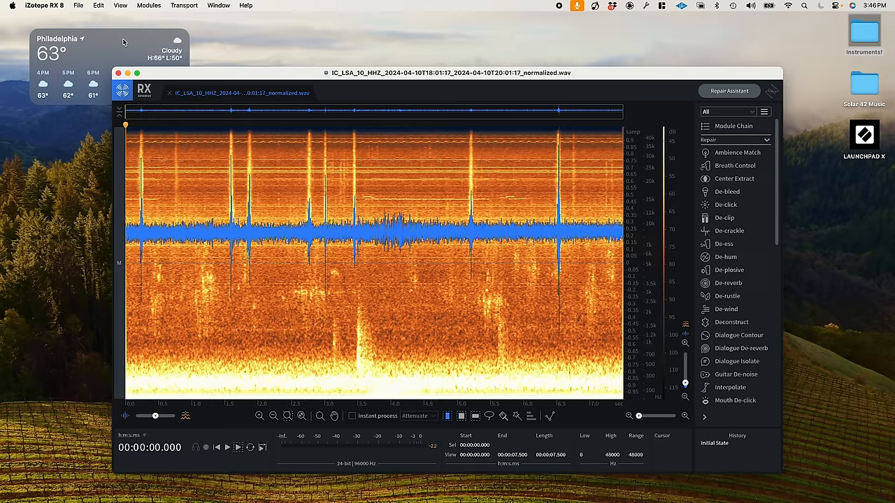
{"action": "left_click", "coordinate": [227, 447]}
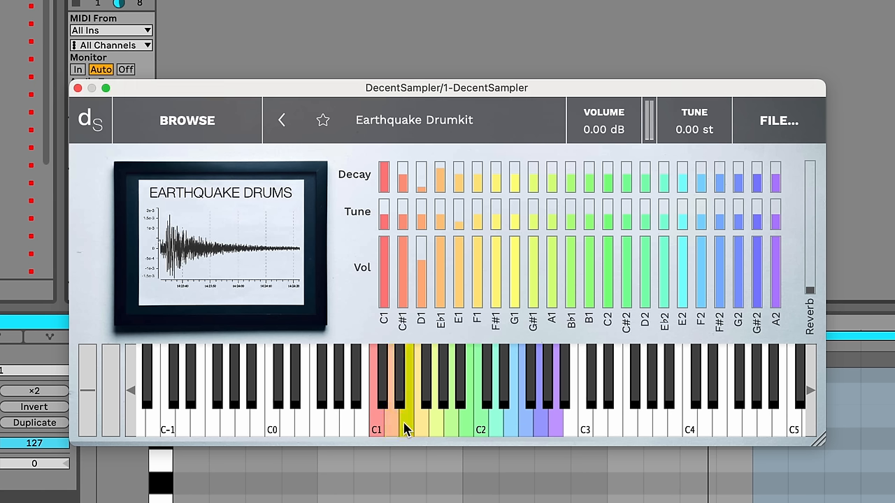
{"action": "mouse_move", "coordinate": [498, 428]}
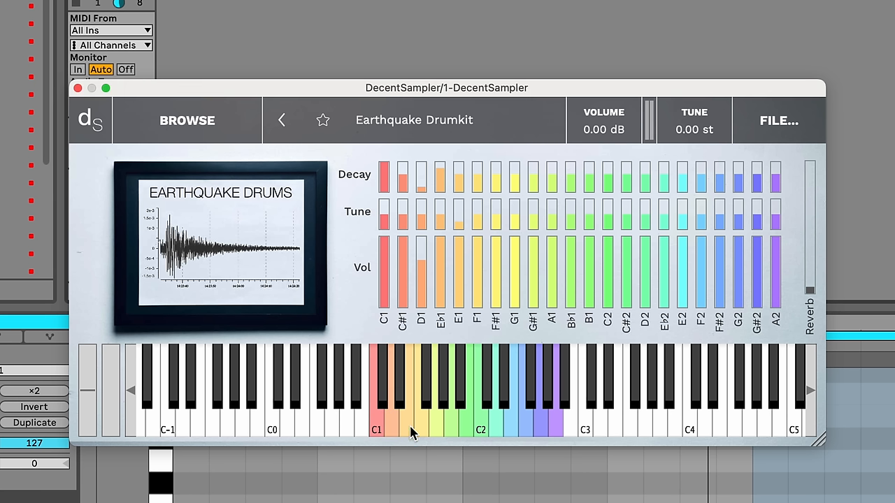
Step: Play a drum note on the keyboard and raise the kit's Reverb to 0.77
{"action": "left_click", "coordinate": [377, 391]}
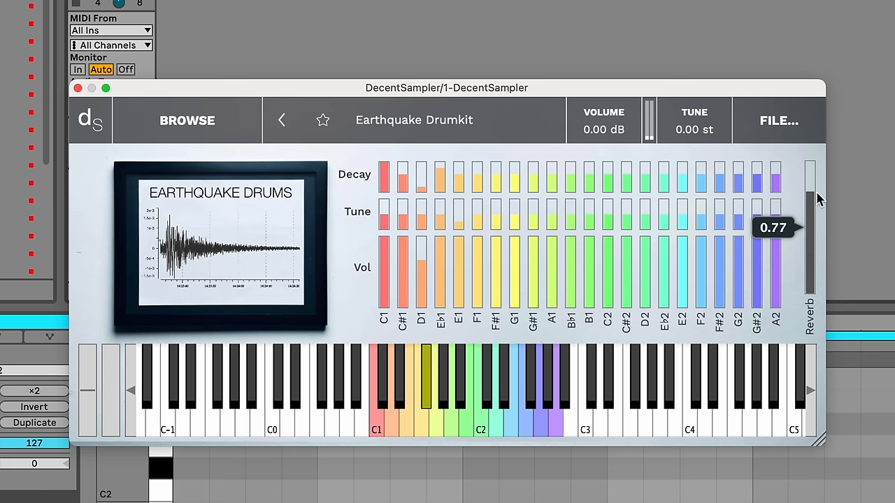
{"action": "left_click_drag", "start_coordinate": [809, 199], "coordinate": [810, 290]}
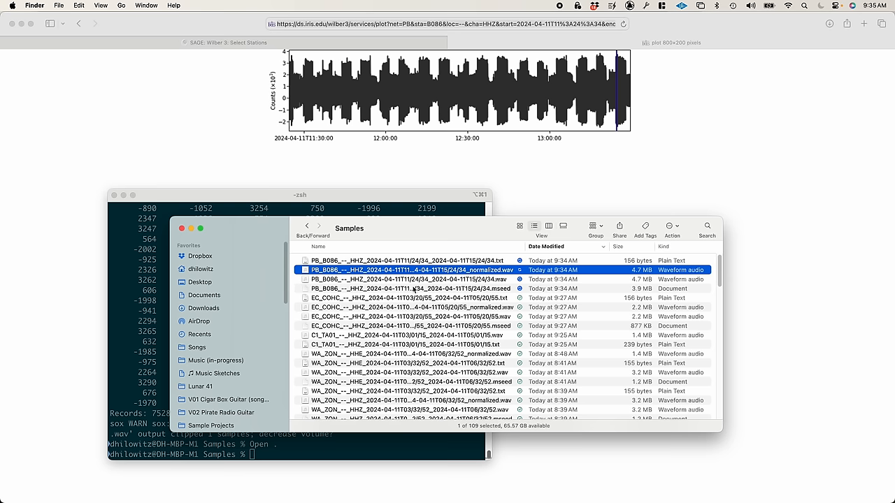
{"action": "mouse_move", "coordinate": [416, 289]}
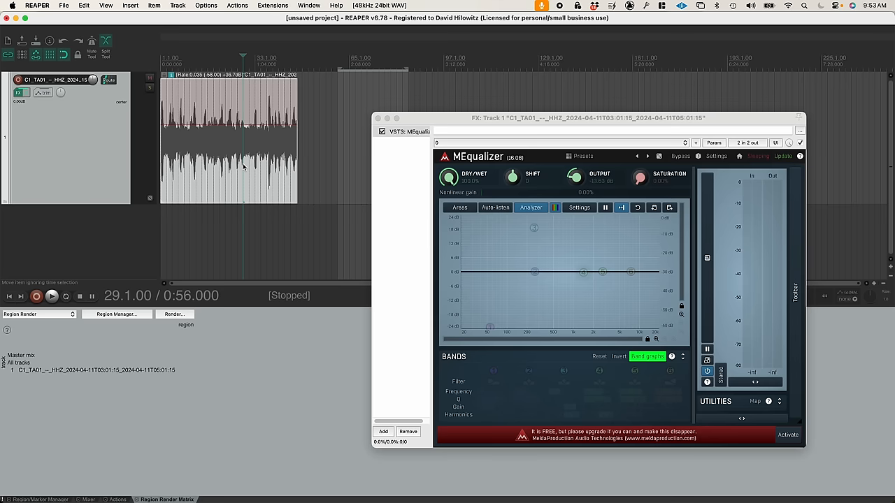
Step: Boost MEqualizer band 2 by about 12 dB near 350 Hz
{"action": "left_click", "coordinate": [51, 296]}
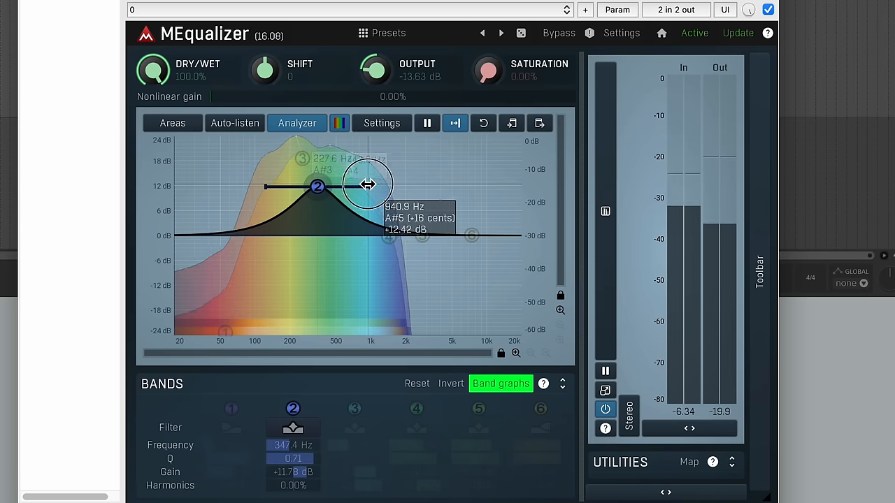
Step: Narrow band 2 to Q 20 near A4, add 96% harmonics, and retune lower
{"action": "left_click_drag", "start_coordinate": [368, 185], "coordinate": [316, 186]}
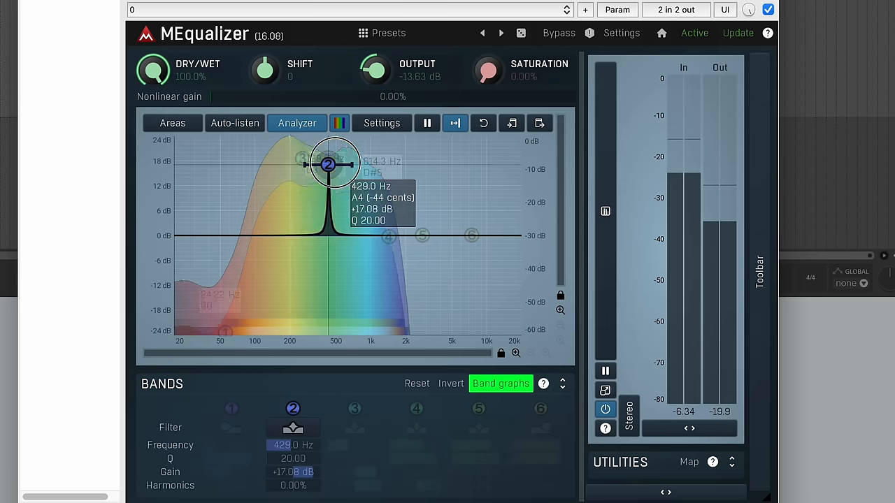
{"action": "left_click_drag", "start_coordinate": [327, 164], "coordinate": [329, 168]}
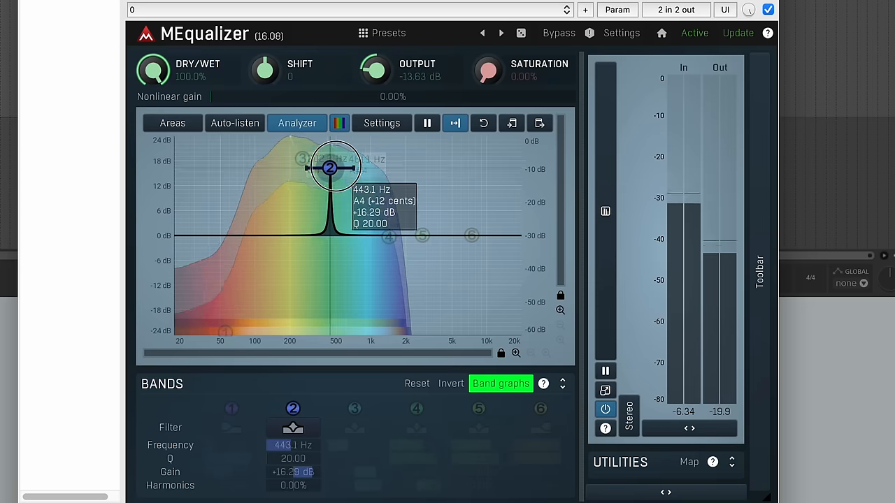
{"action": "left_click_drag", "start_coordinate": [328, 167], "coordinate": [293, 166]}
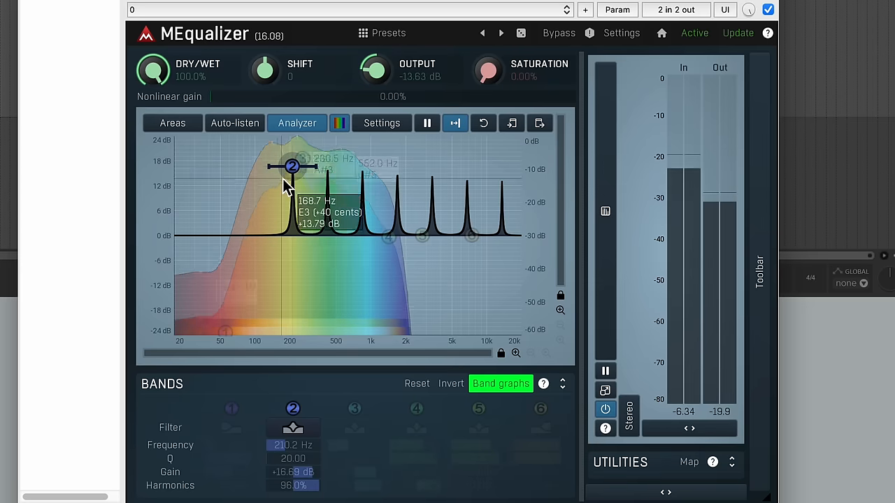
{"action": "left_click_drag", "start_coordinate": [292, 166], "coordinate": [301, 168]}
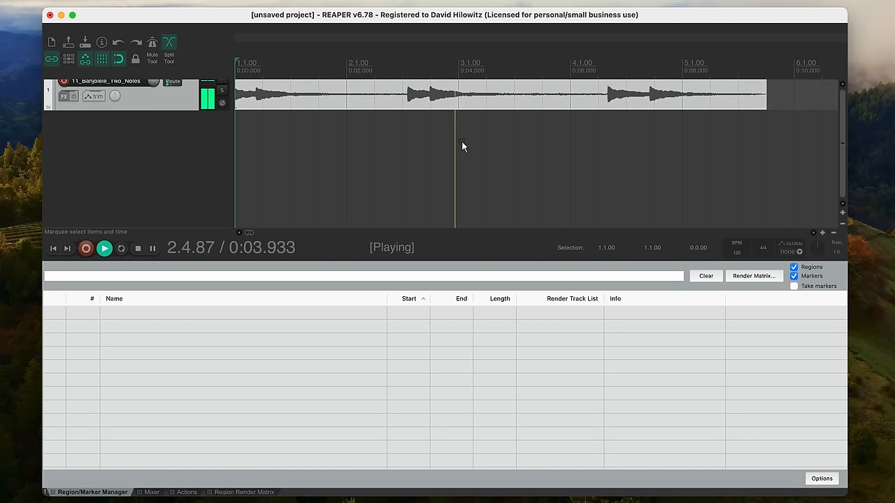
Step: Add ReaVerb to the banjolele track with the CI_HEC normalized seismogram as impulse response
{"action": "left_click", "coordinate": [64, 96]}
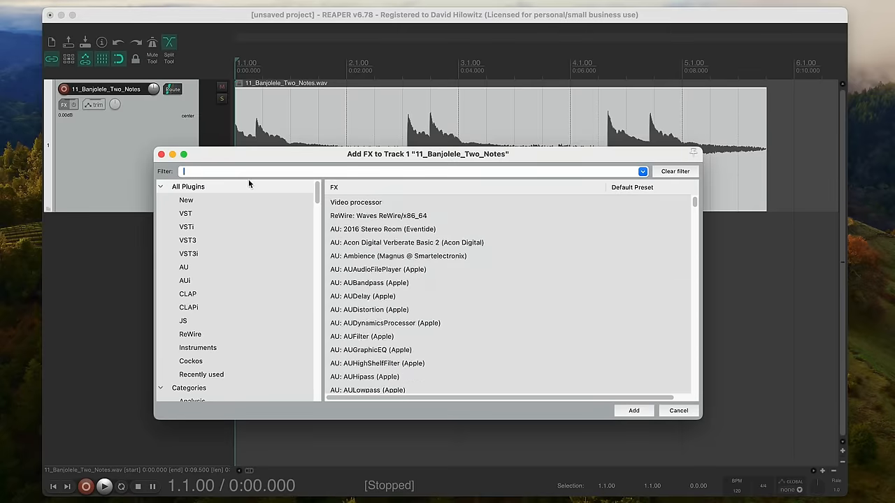
{"action": "left_click", "coordinate": [634, 411]}
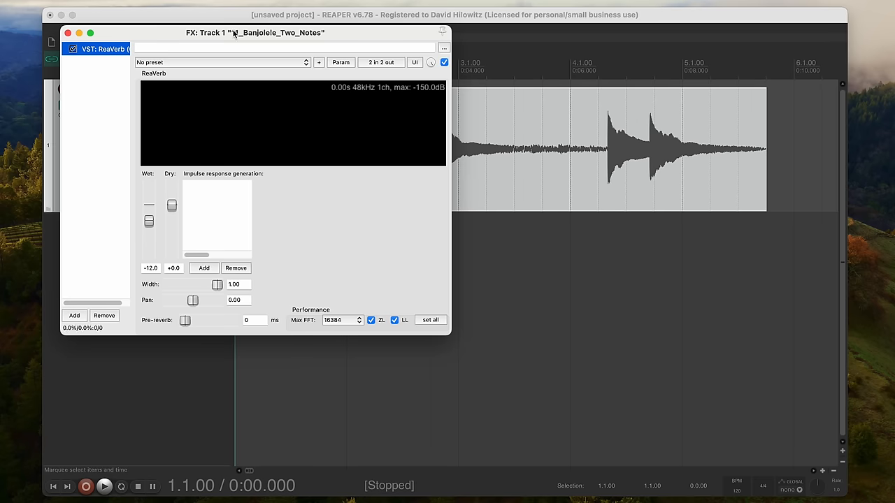
{"action": "left_click_drag", "start_coordinate": [256, 32], "coordinate": [538, 171]}
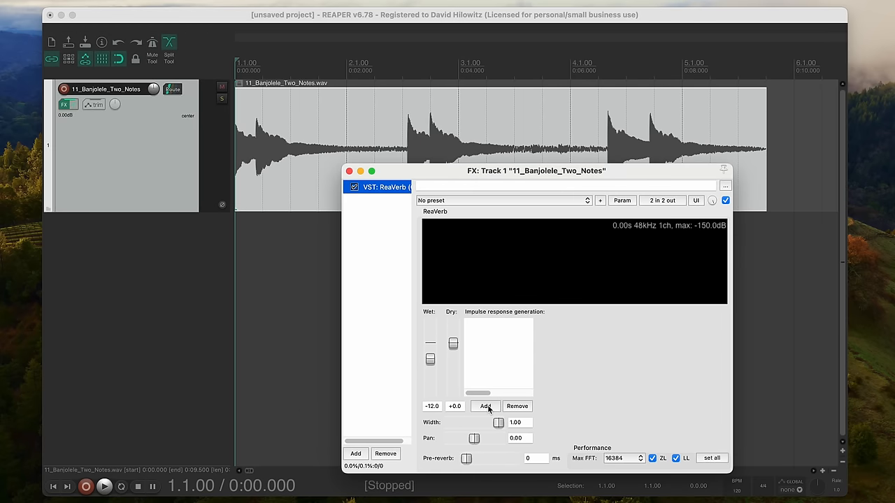
{"action": "left_click", "coordinate": [485, 406]}
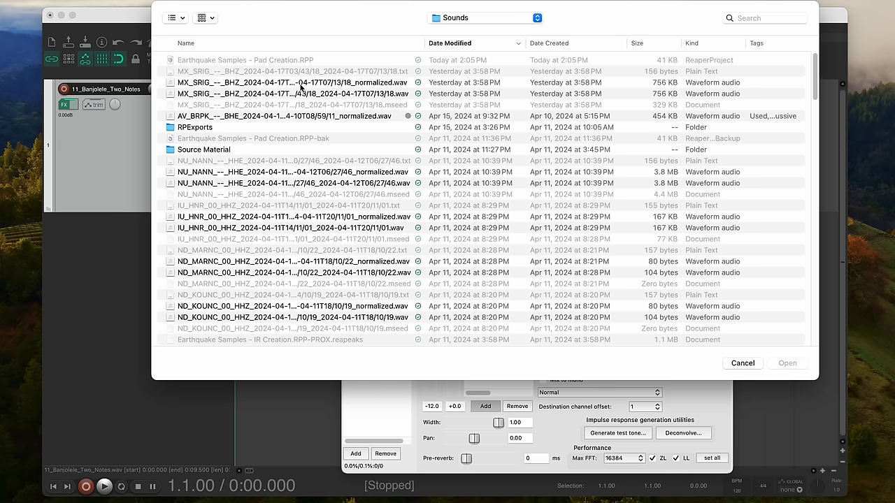
{"action": "left_click", "coordinate": [301, 82]}
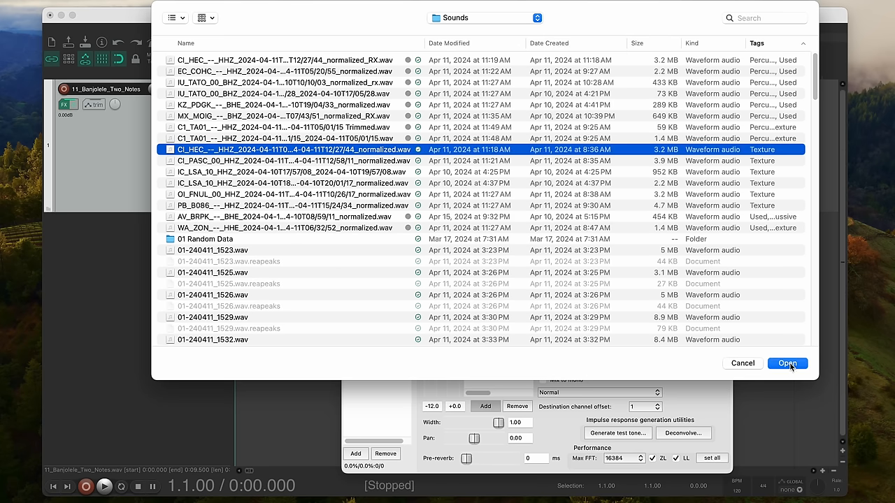
{"action": "left_click", "coordinate": [787, 363]}
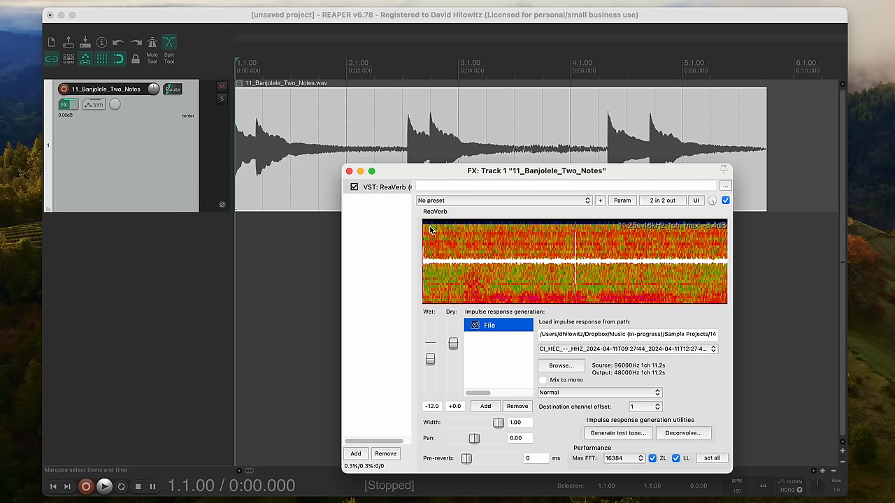
{"action": "left_click", "coordinate": [103, 487]}
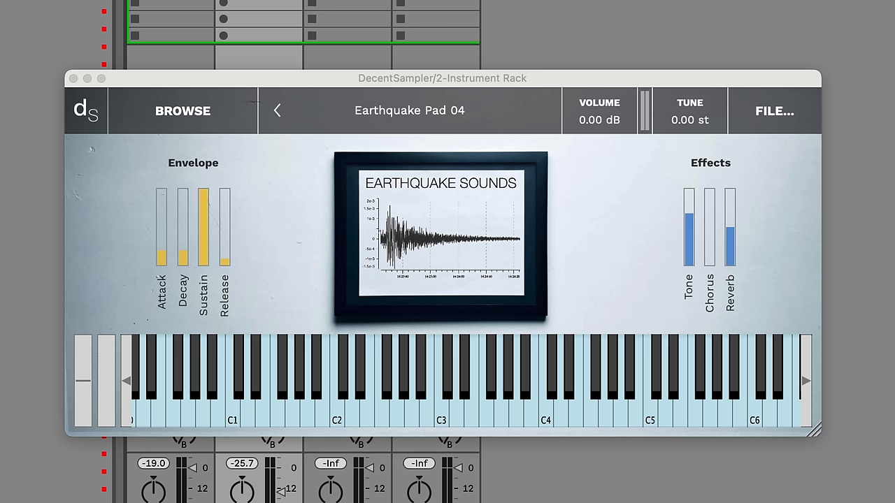
Step: Play Earthquake Pad 04, then browse the Patreon page showing the $5 Official Patron tier
{"action": "left_click", "coordinate": [501, 385]}
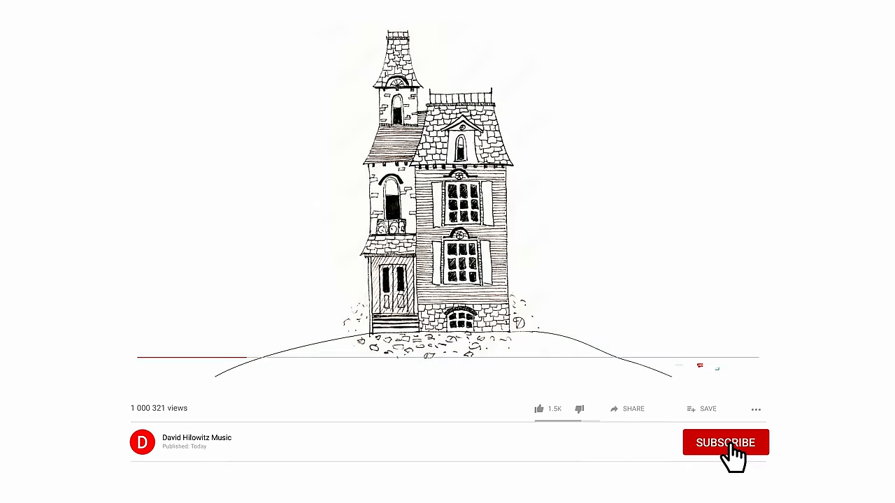
{"action": "left_click", "coordinate": [725, 443]}
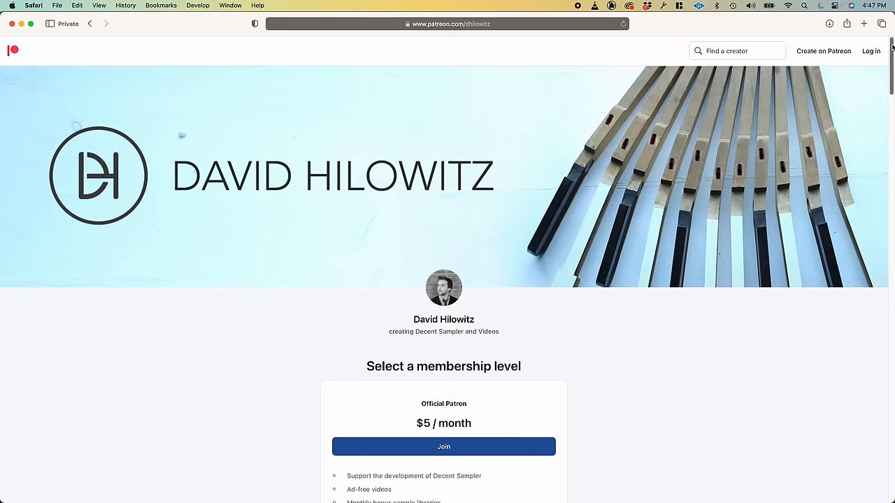
{"action": "scroll", "scroll_direction": "down", "scroll_amount": 3}
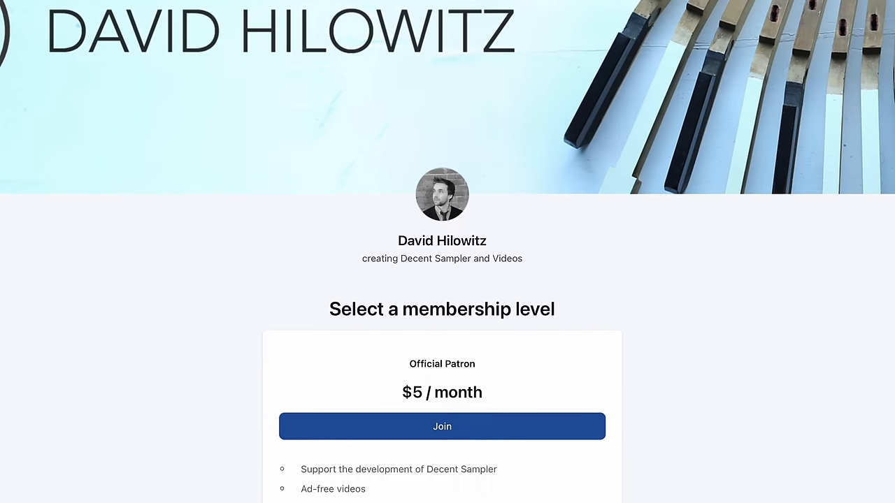
{"action": "scroll", "scroll_direction": "down", "scroll_amount": 3}
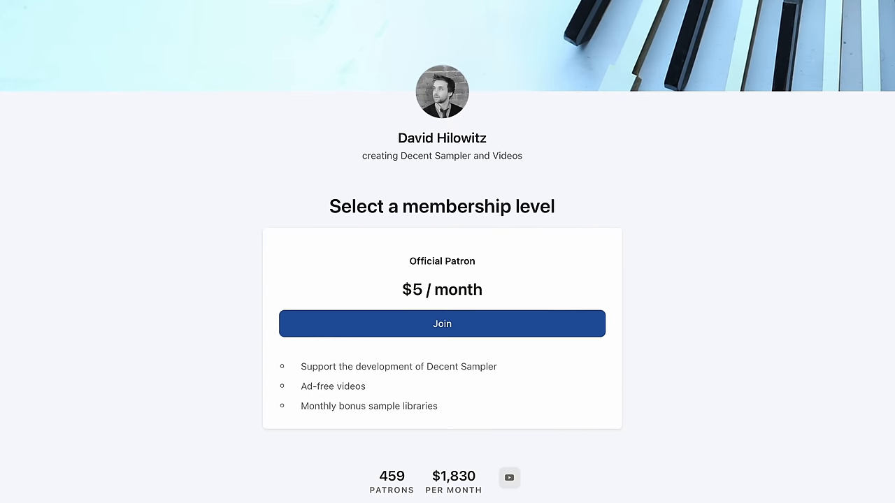